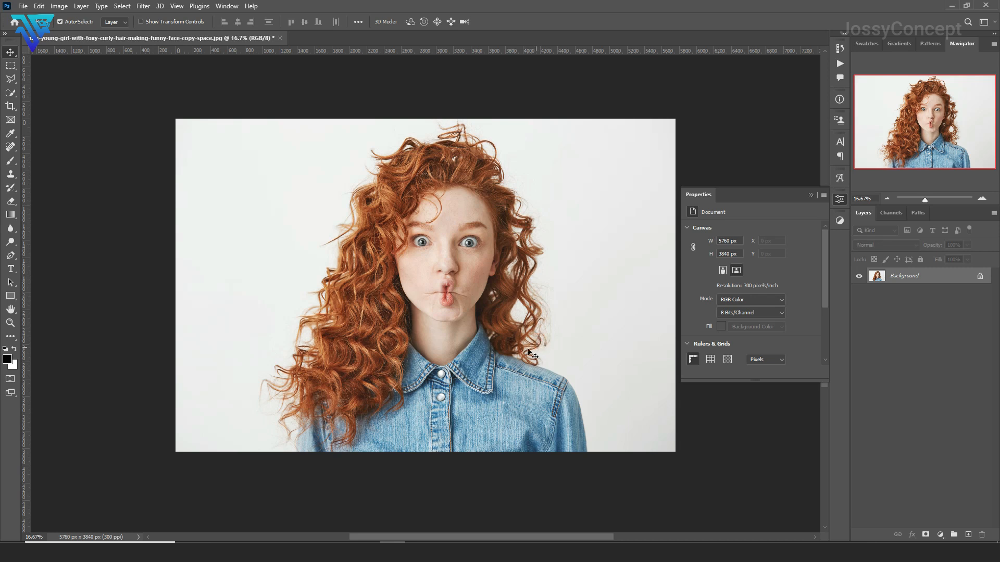
{"action": "mouse_move", "coordinate": [626, 337]}
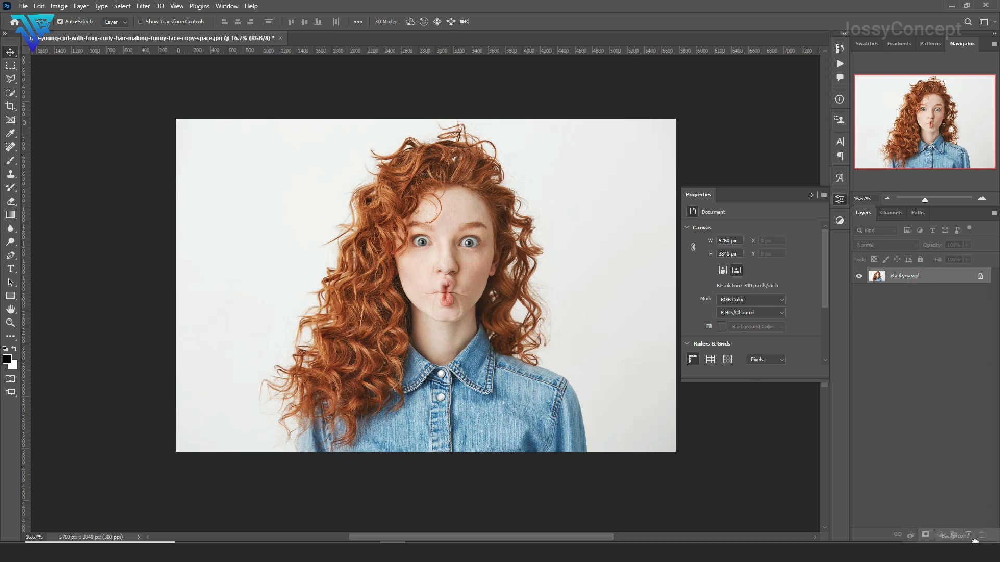
- Duplicate the photo layer and discard the rough erased-background attempt
{"action": "key", "text": "ctrl+j"}
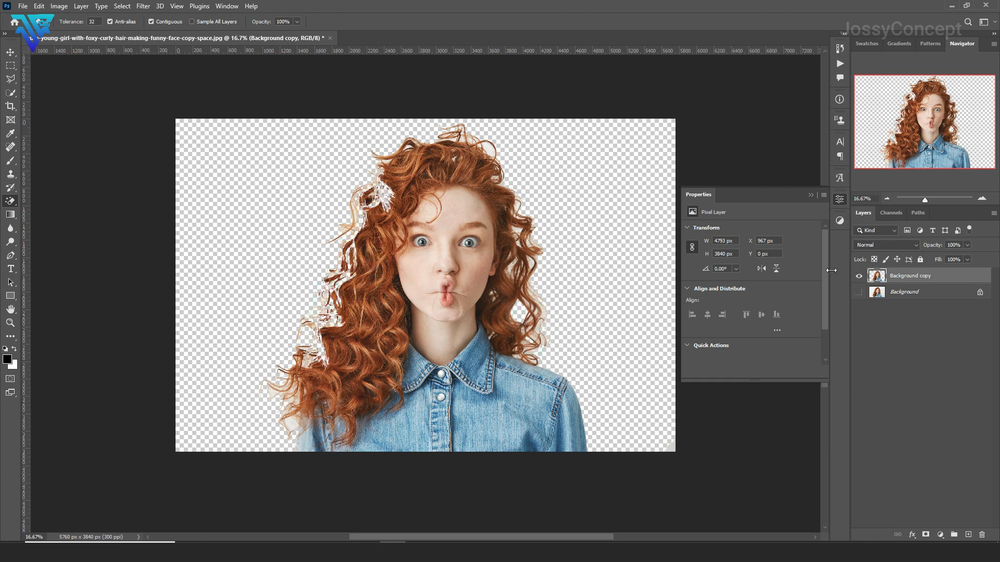
{"action": "left_click", "coordinate": [859, 275]}
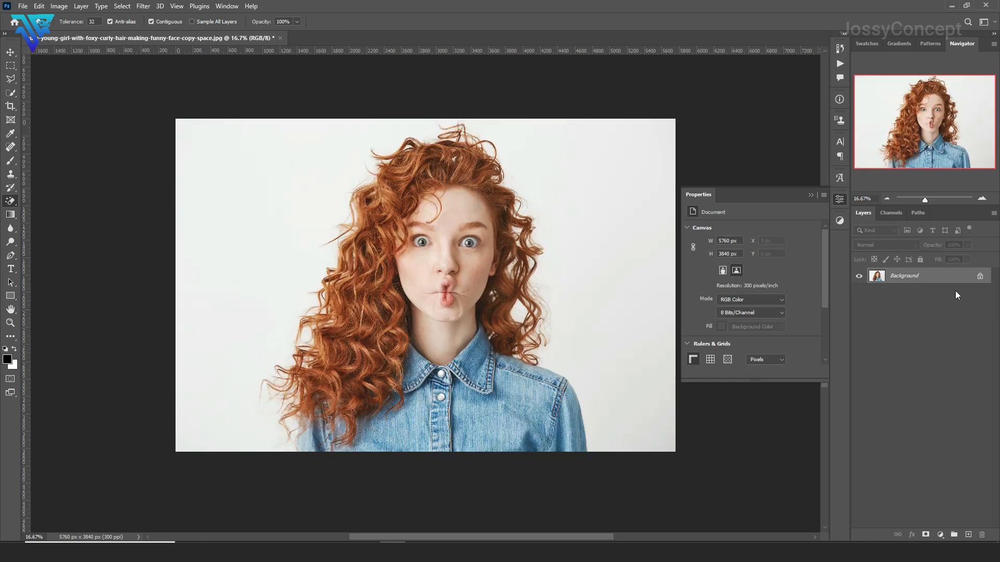
{"action": "left_click", "coordinate": [10, 52]}
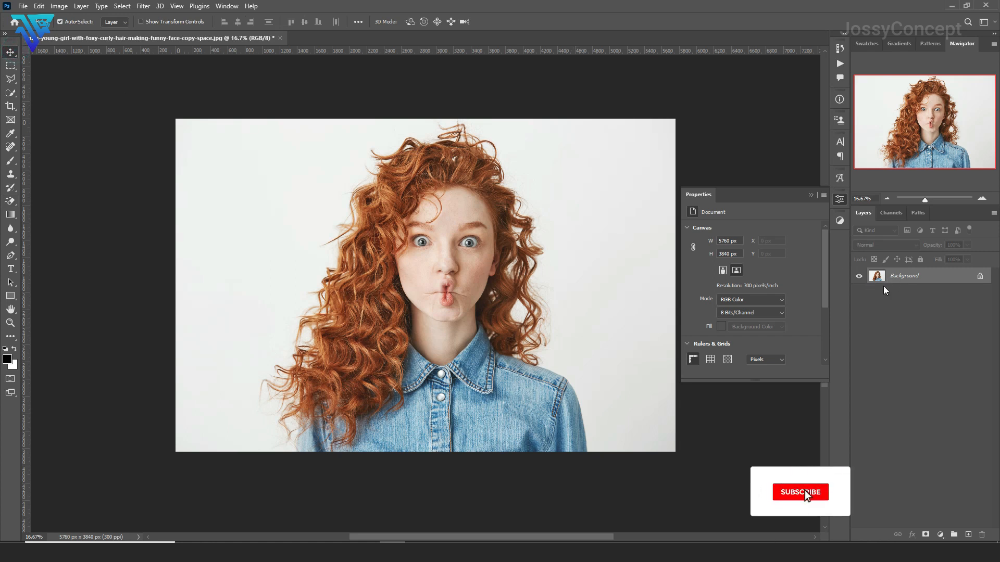
- Enter Select and Mask with the View mode set to the red Overlay preview
{"action": "left_click", "coordinate": [121, 6]}
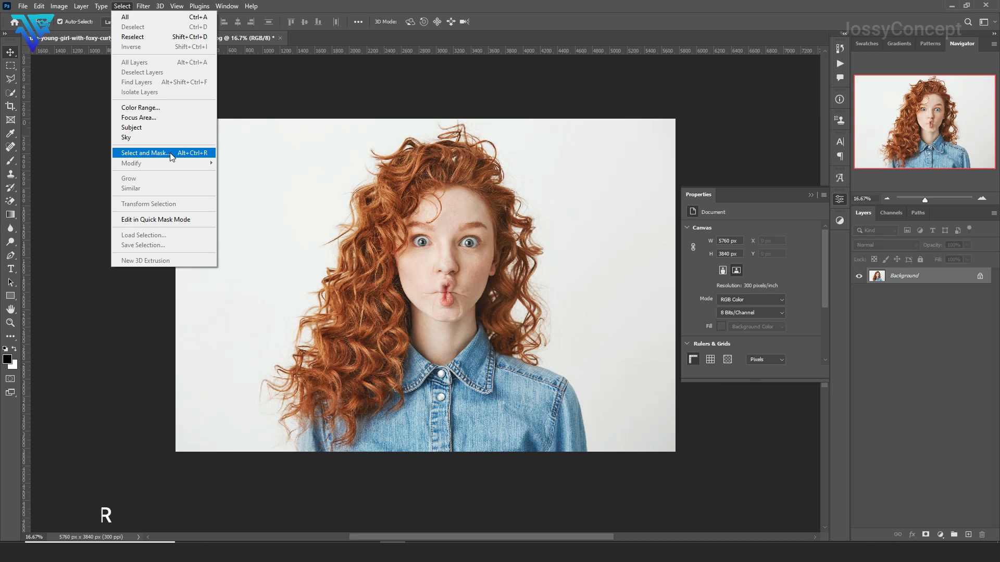
{"action": "left_click", "coordinate": [145, 152]}
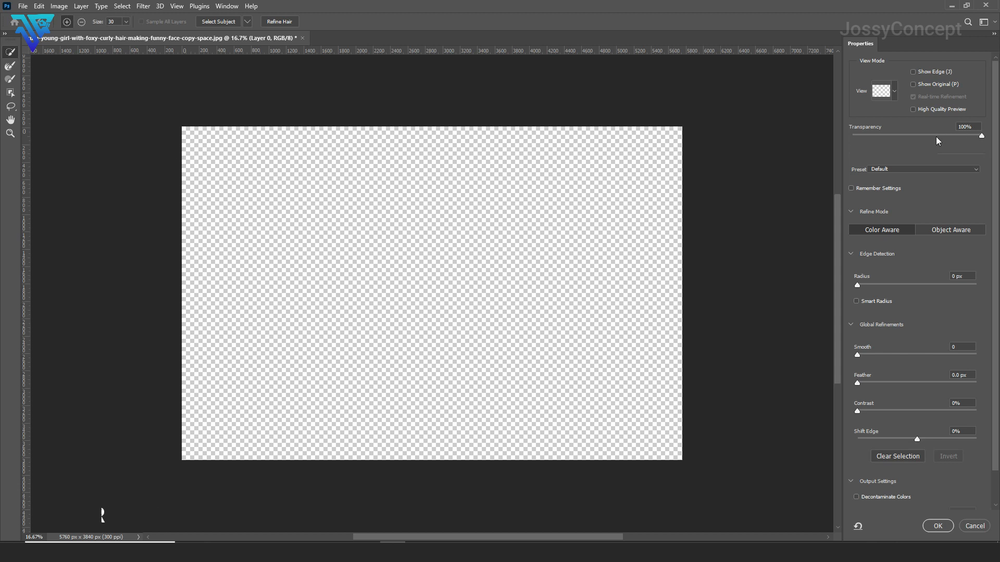
{"action": "mouse_move", "coordinate": [584, 196]}
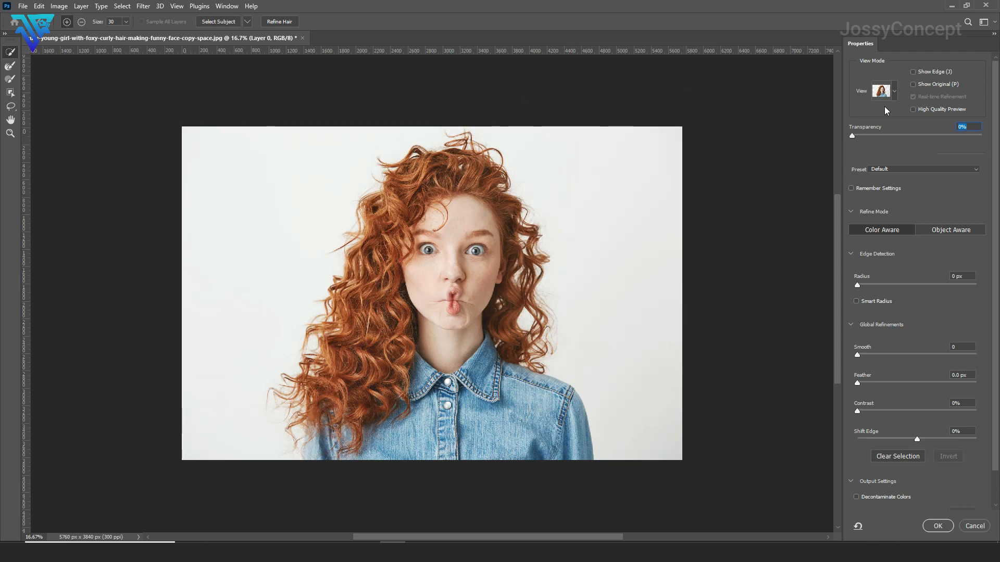
{"action": "left_click", "coordinate": [885, 91]}
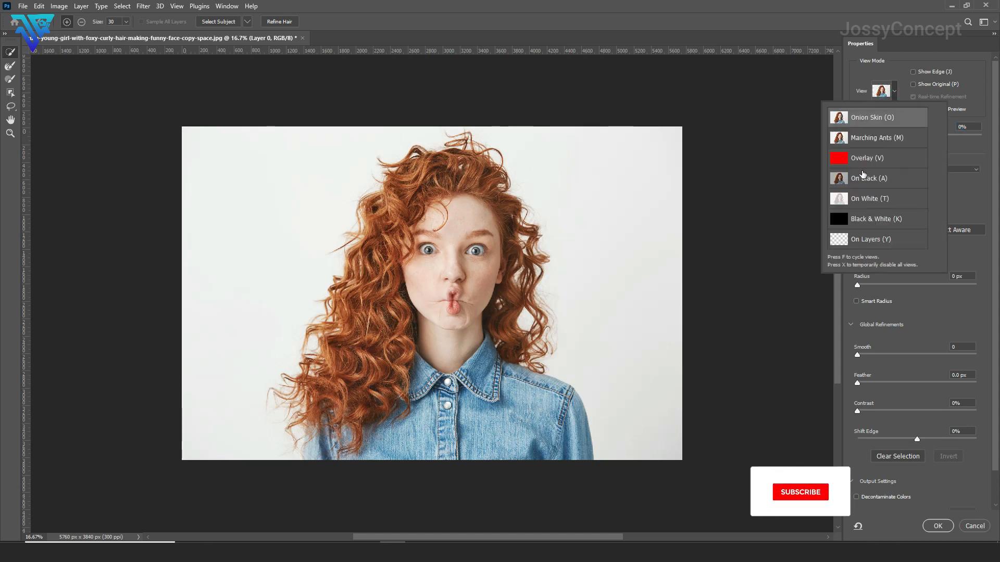
{"action": "left_click", "coordinate": [867, 158]}
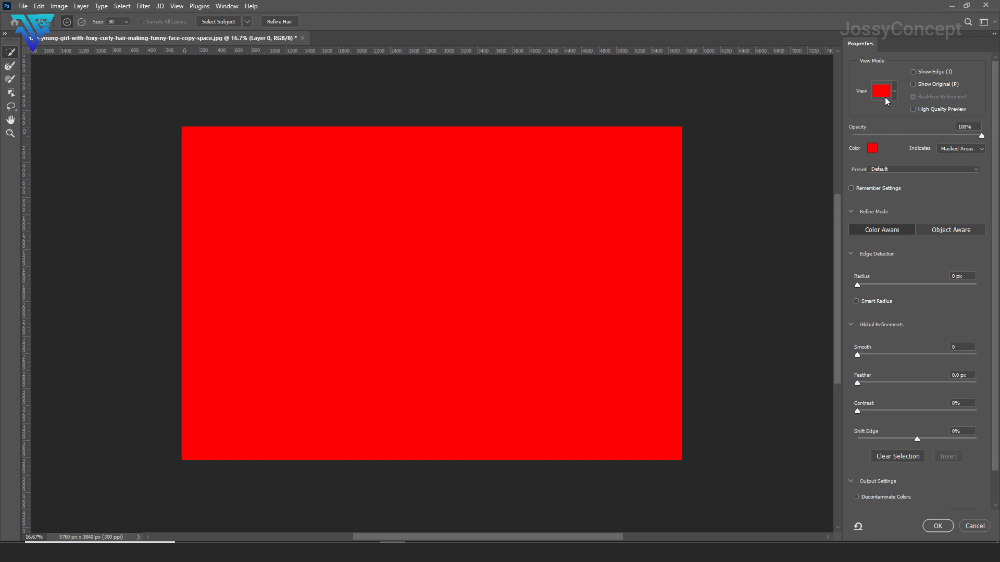
{"action": "left_click", "coordinate": [885, 90]}
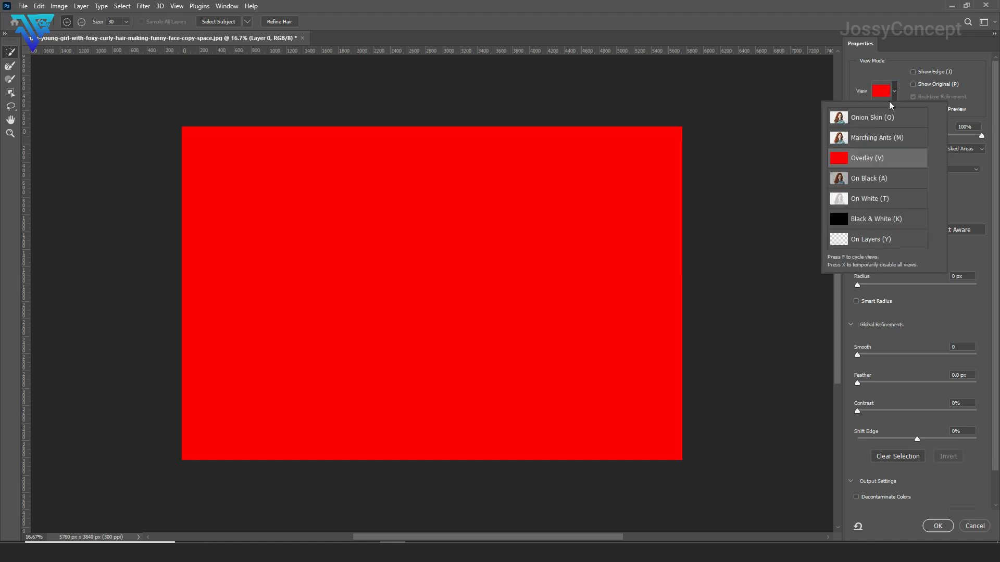
{"action": "left_click", "coordinate": [867, 157]}
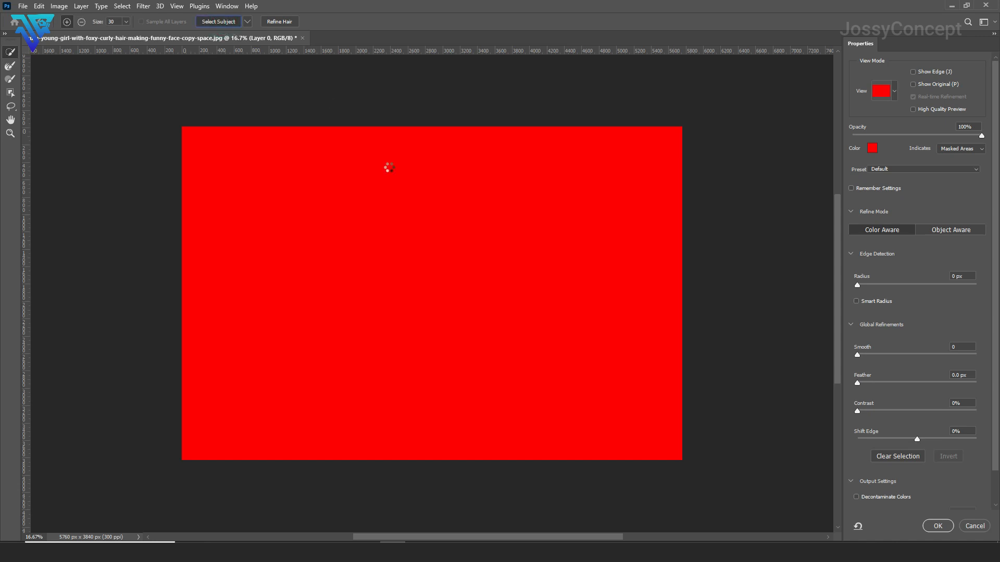
{"action": "mouse_move", "coordinate": [409, 273]}
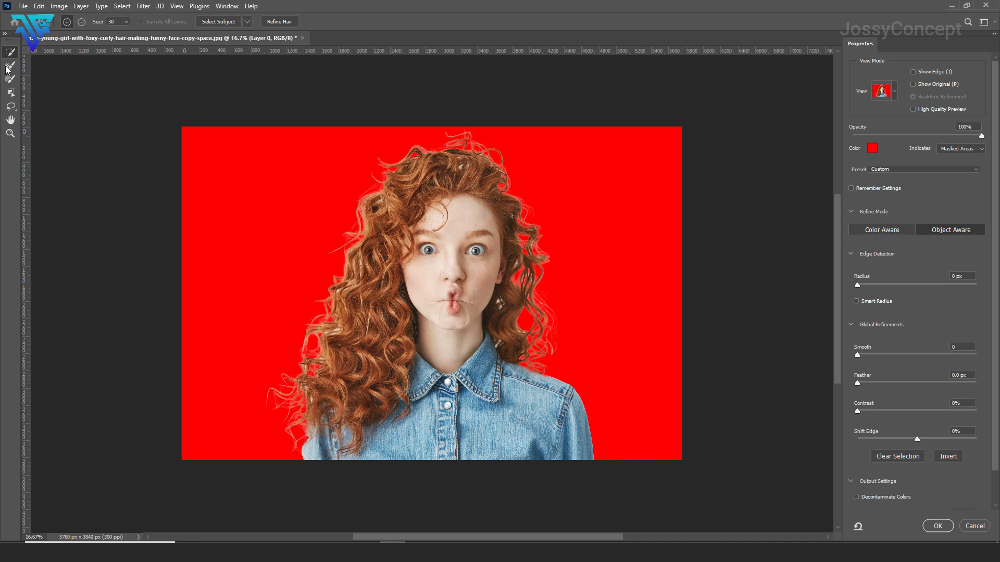
{"action": "mouse_move", "coordinate": [9, 69]}
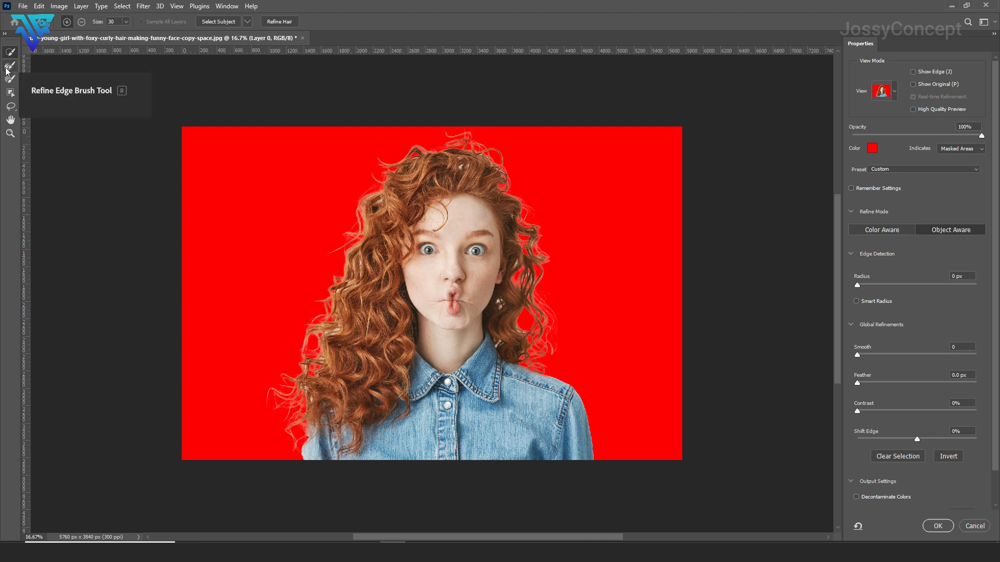
- Refine the stray curls beside her right cheek and along the left hair edge with the Refine Edge Brush
{"action": "left_click", "coordinate": [10, 66]}
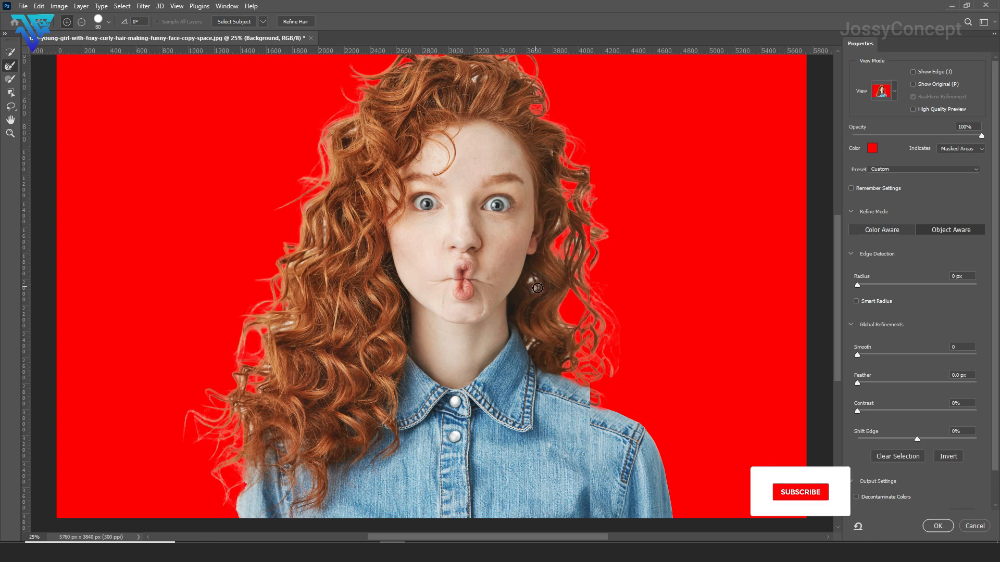
{"action": "left_click", "coordinate": [800, 491]}
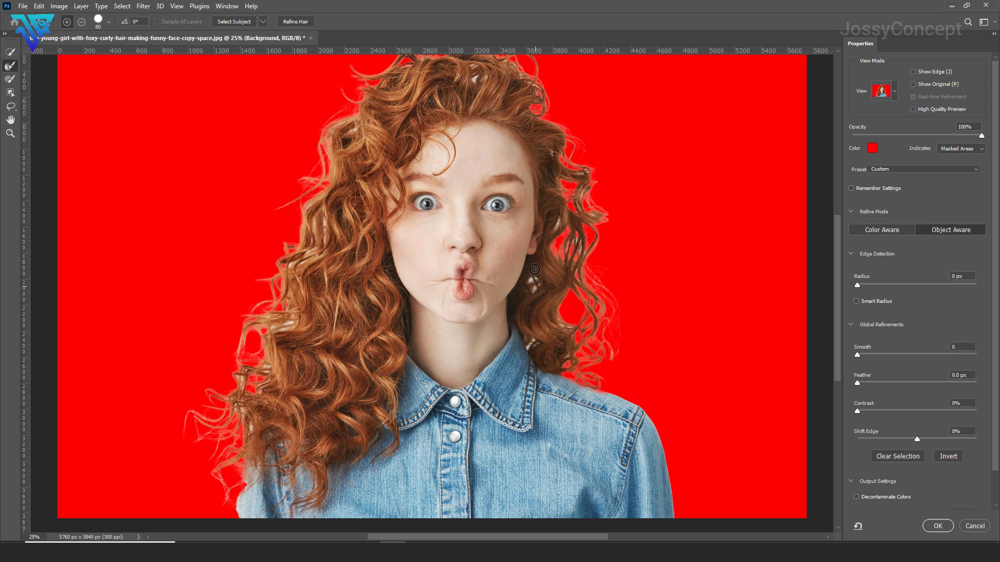
{"action": "mouse_move", "coordinate": [456, 272]}
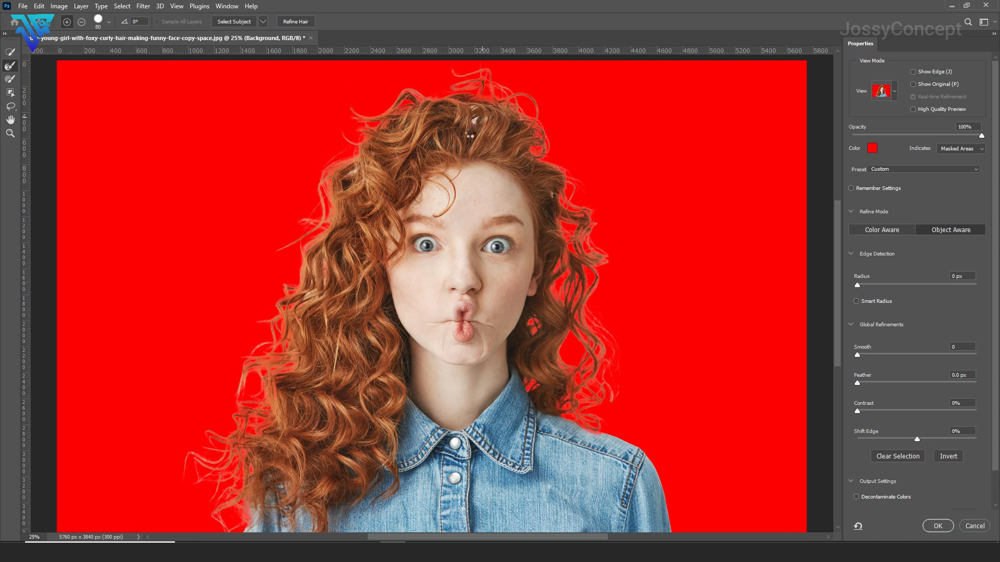
{"action": "left_click", "coordinate": [353, 173]}
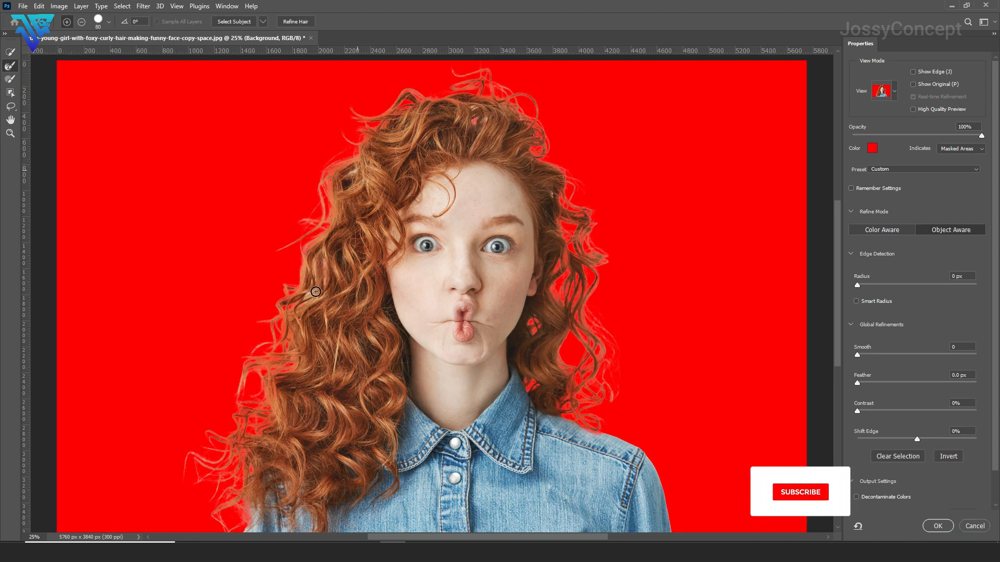
{"action": "left_click", "coordinate": [800, 492]}
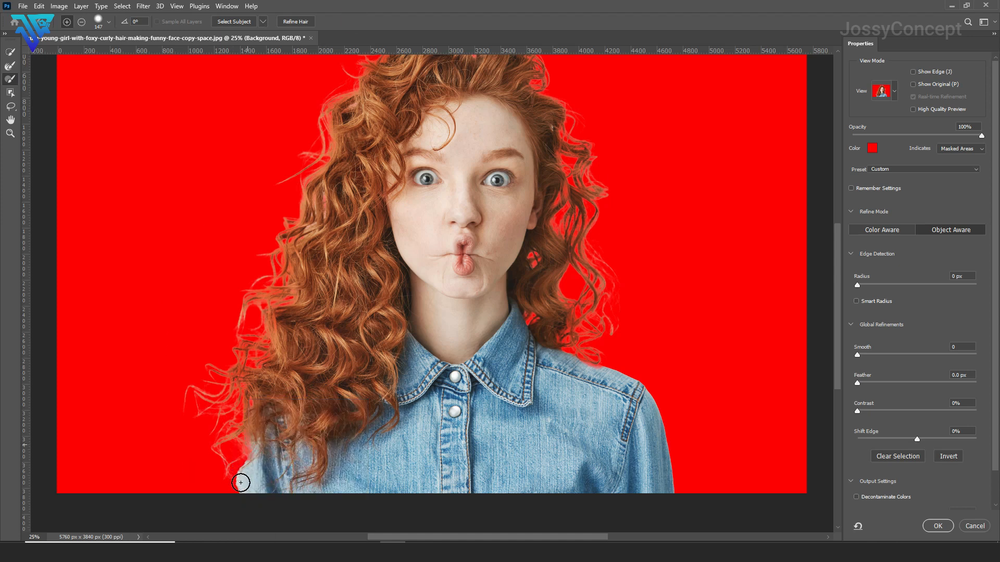
{"action": "mouse_move", "coordinate": [241, 504]}
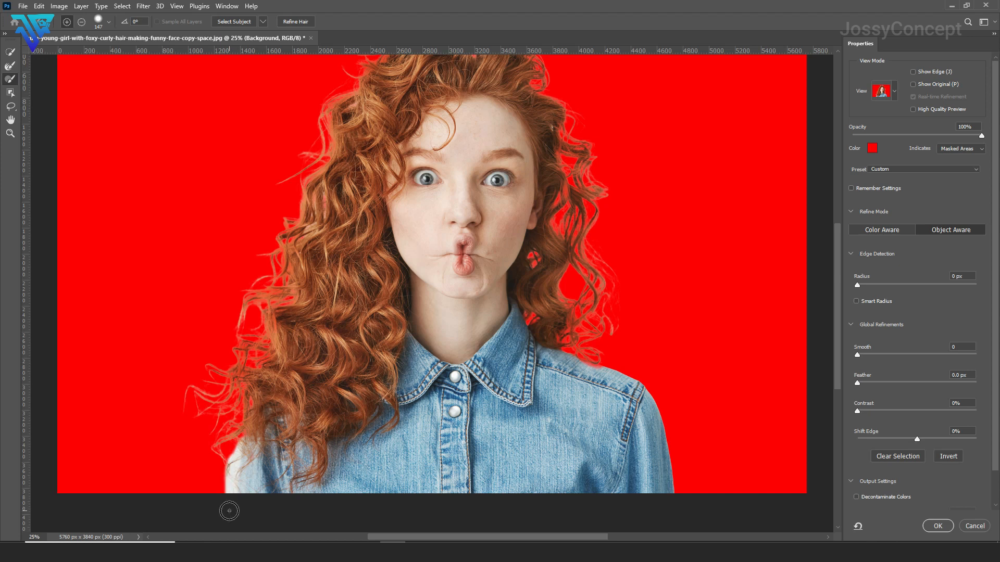
{"action": "mouse_move", "coordinate": [301, 518]}
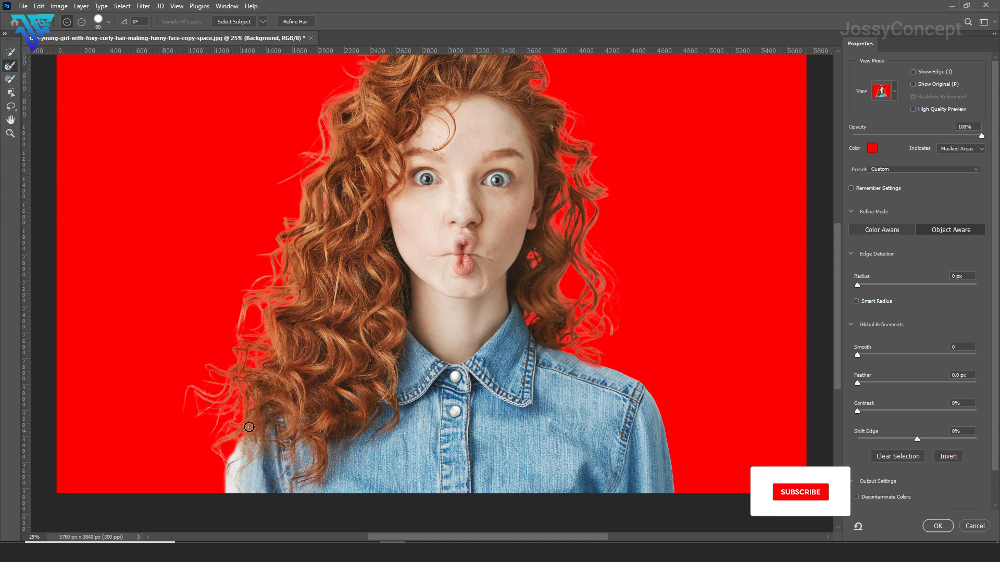
- Refine the curls near her left shoulder where the hair meets the denim shirt
{"action": "left_click", "coordinate": [800, 492]}
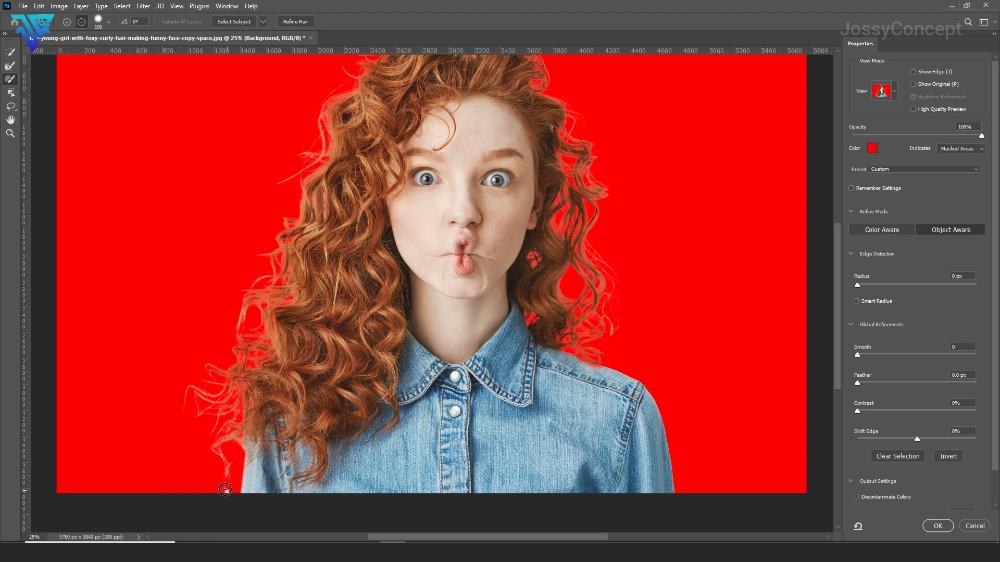
{"action": "mouse_move", "coordinate": [76, 300]}
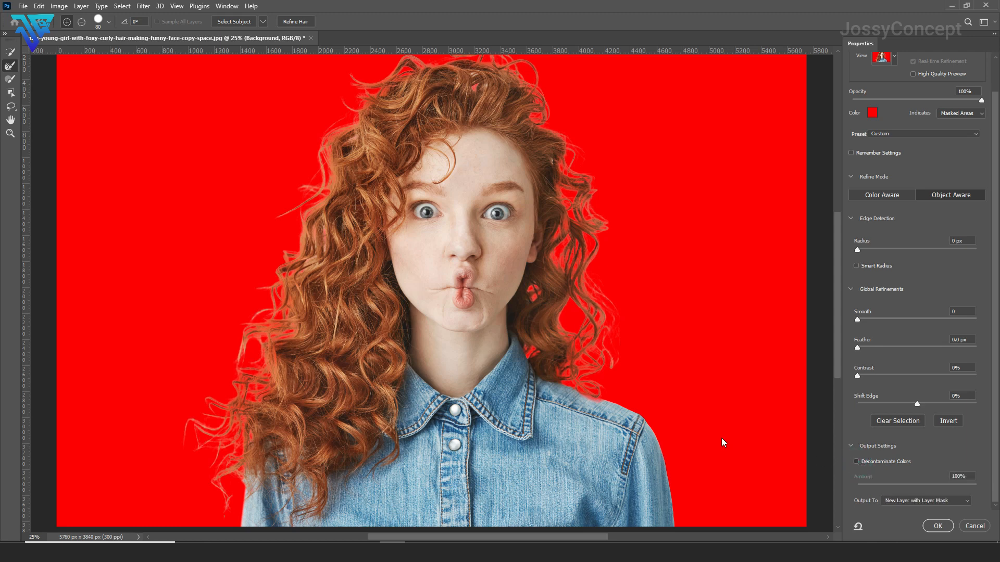
- Enable Decontaminate Colors and output the selection as a New Layer with Layer Mask
{"action": "left_click", "coordinate": [856, 462]}
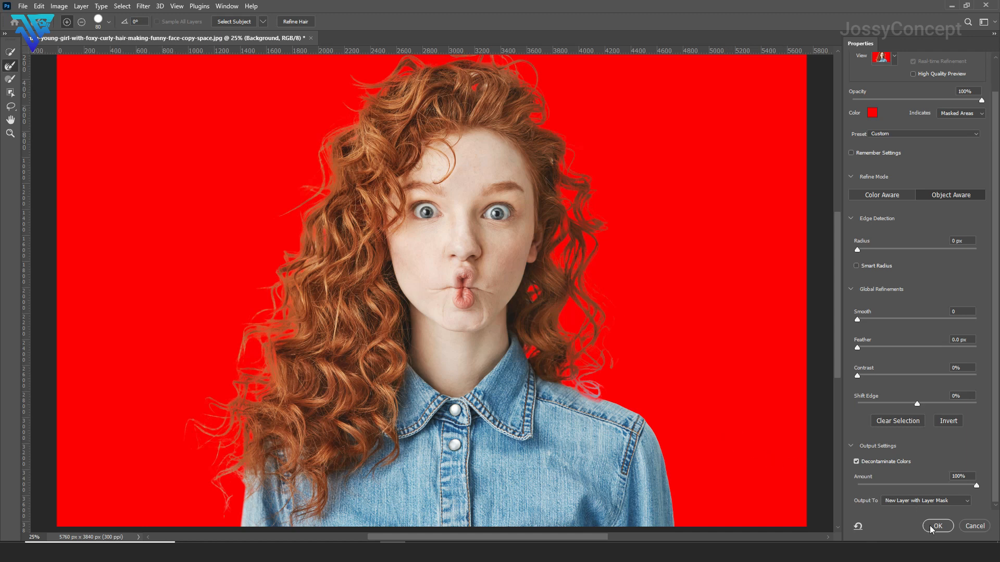
{"action": "left_click", "coordinate": [937, 526]}
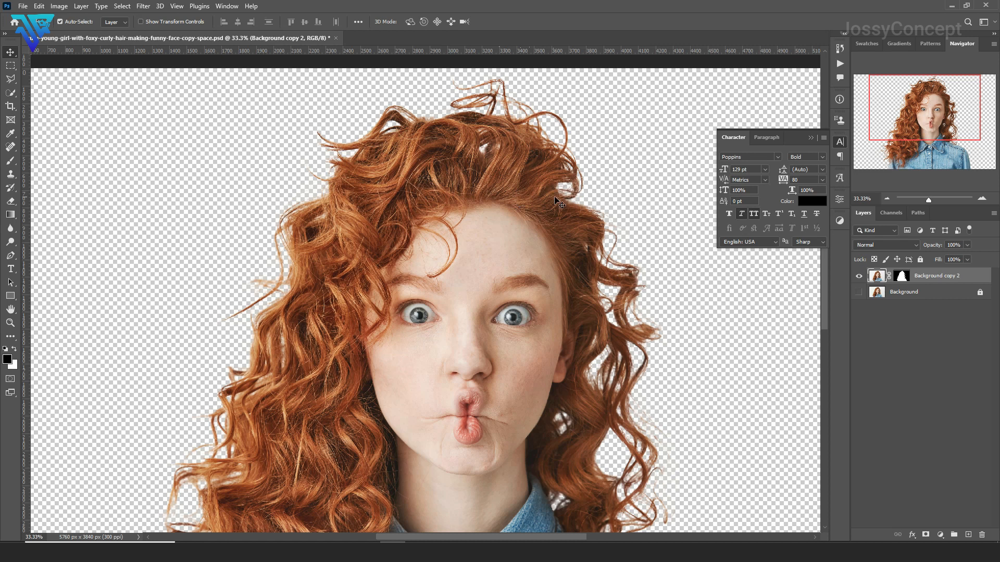
- Toggle the Background layer's visibility to compare hair edges, ending with it visible
{"action": "left_click", "coordinate": [859, 292]}
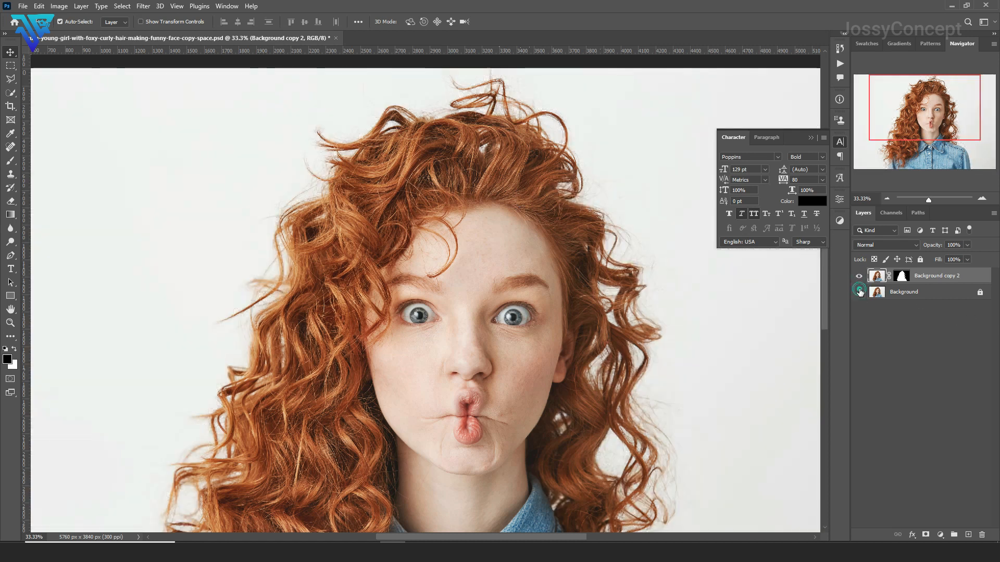
{"action": "left_click", "coordinate": [860, 291]}
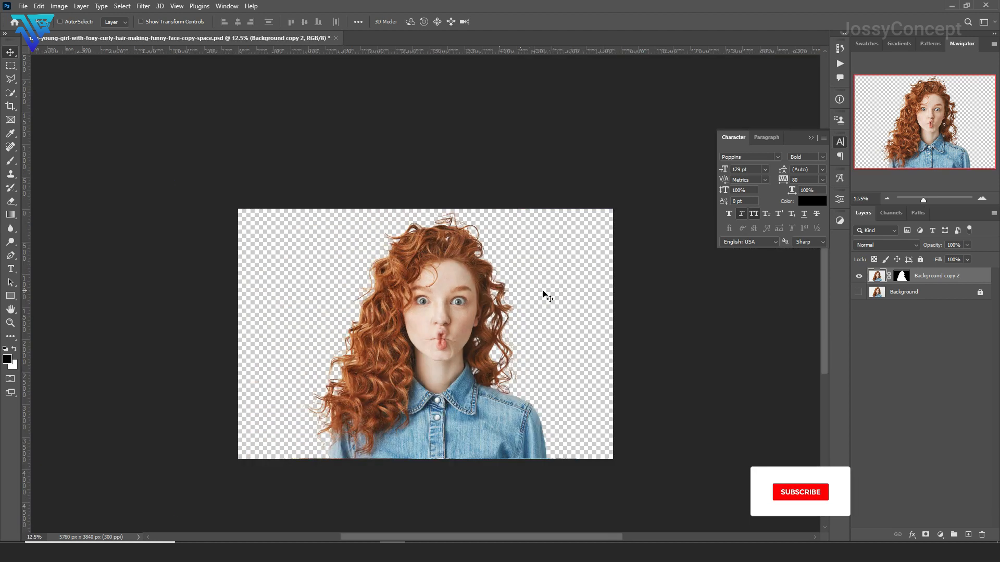
{"action": "left_click", "coordinate": [800, 491]}
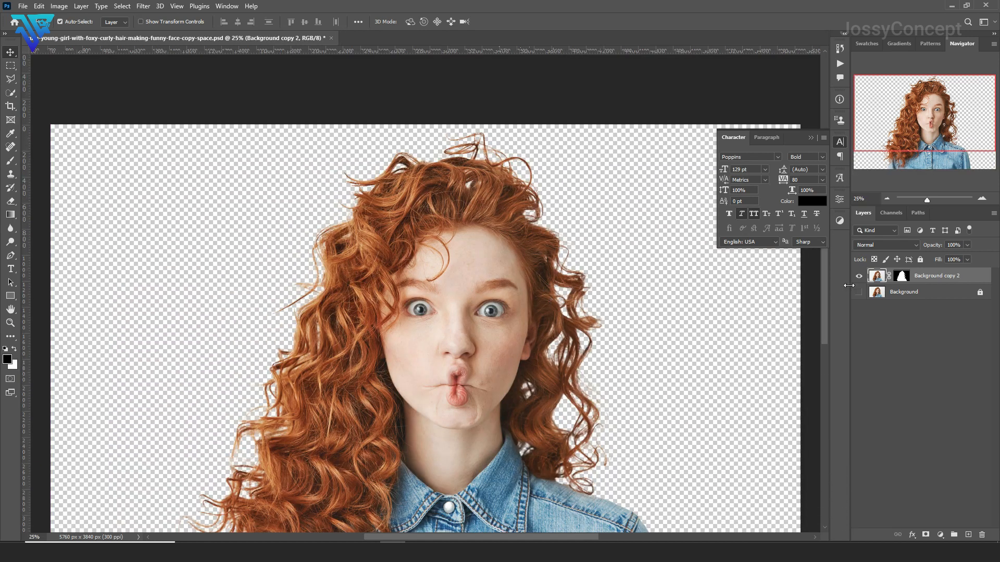
{"action": "mouse_move", "coordinate": [802, 272]}
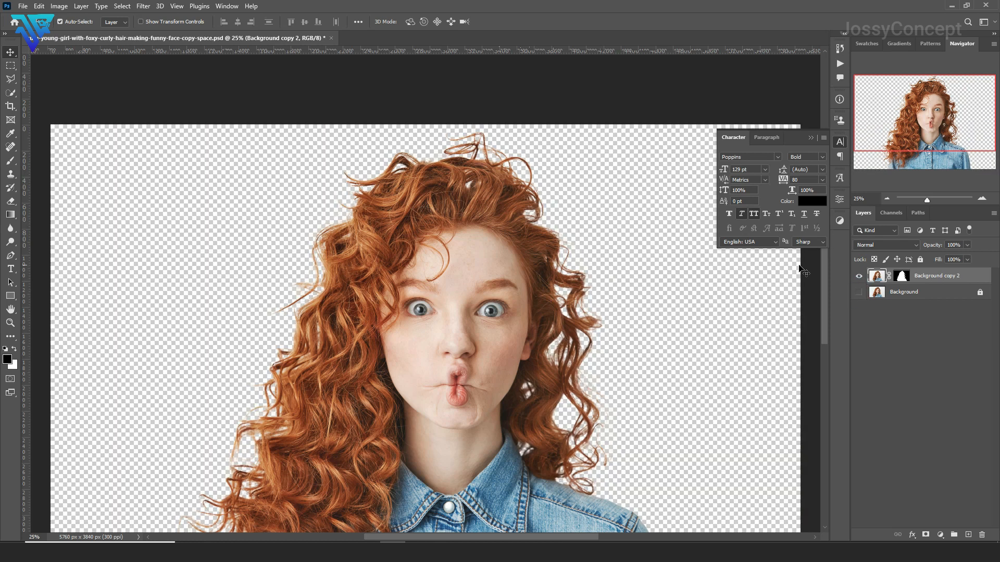
{"action": "left_click", "coordinate": [859, 291]}
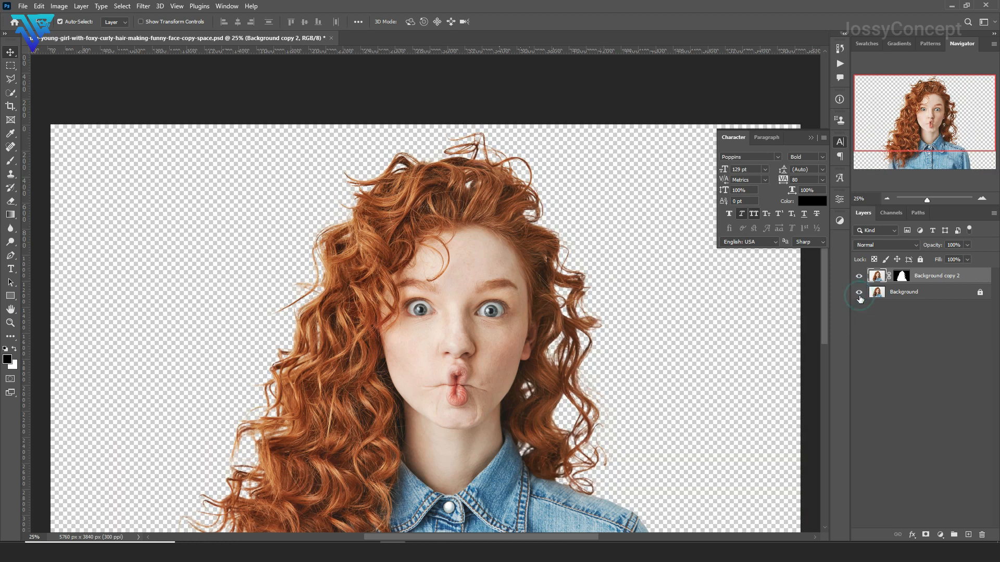
{"action": "left_click", "coordinate": [859, 294]}
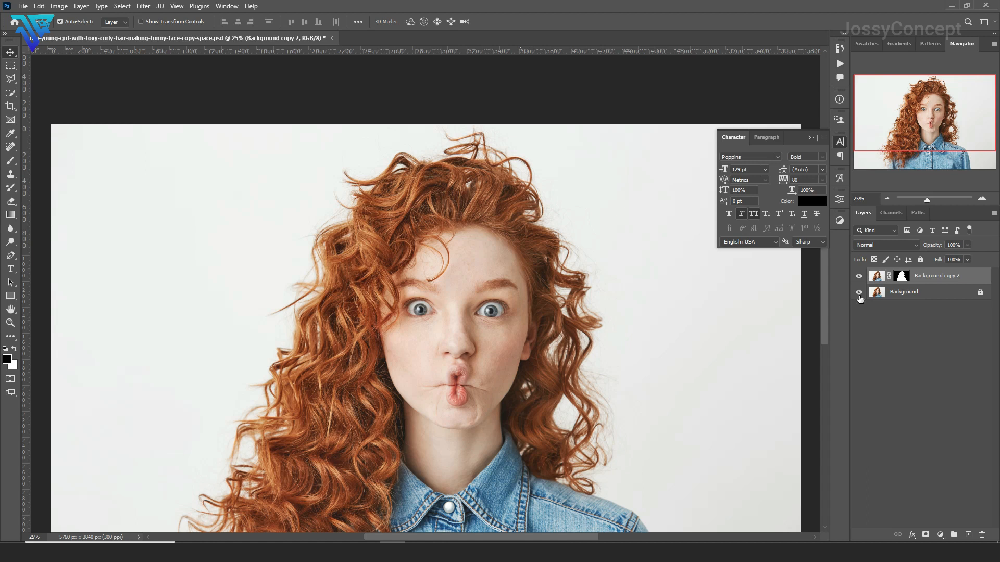